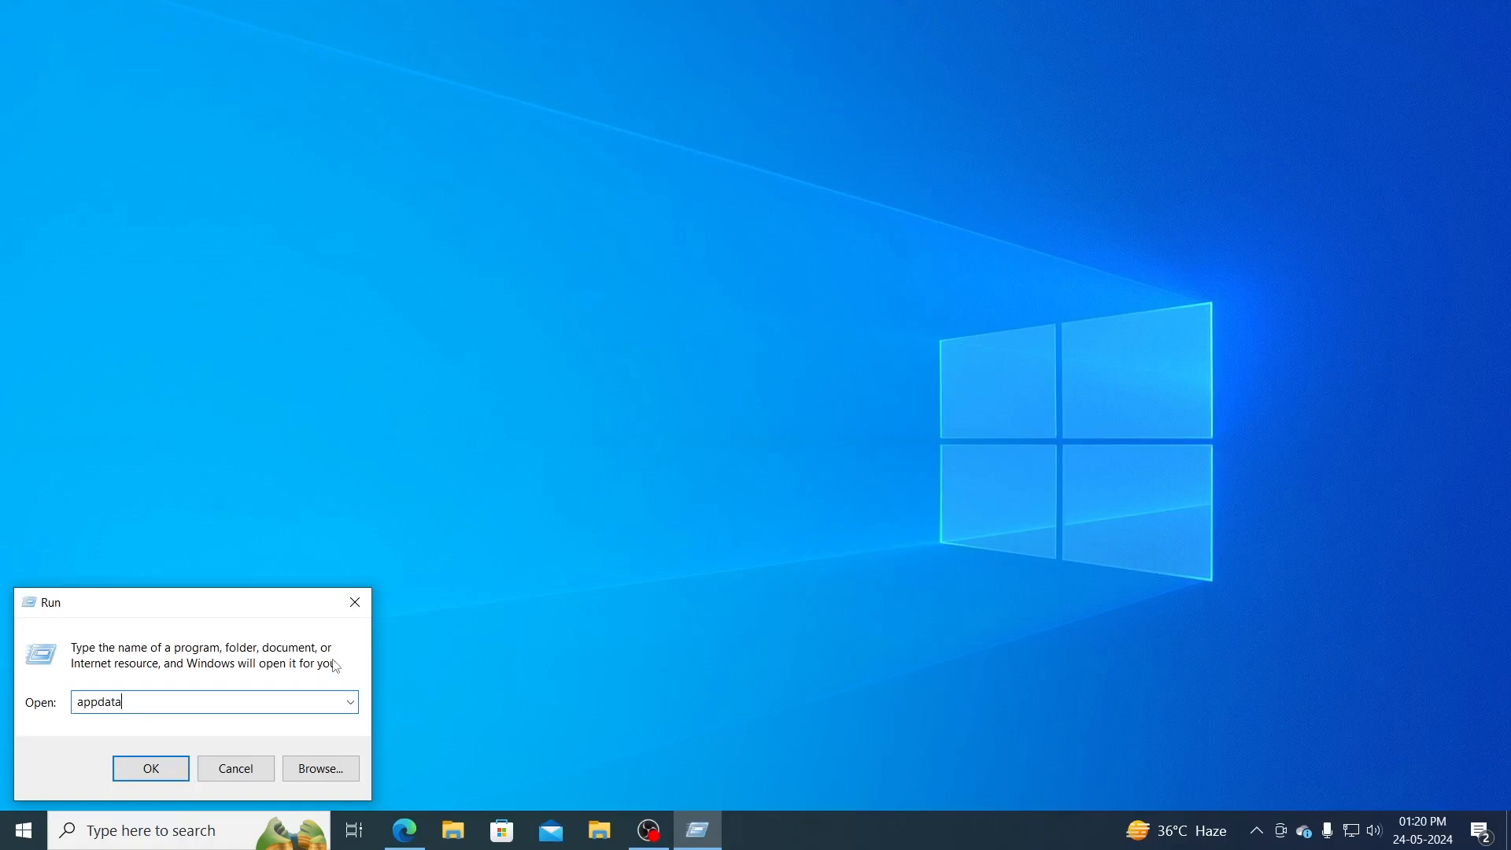
Confirm the Run dialog to land in the AppData folder with Local, LocalLow and Roaming.
left_click(150, 768)
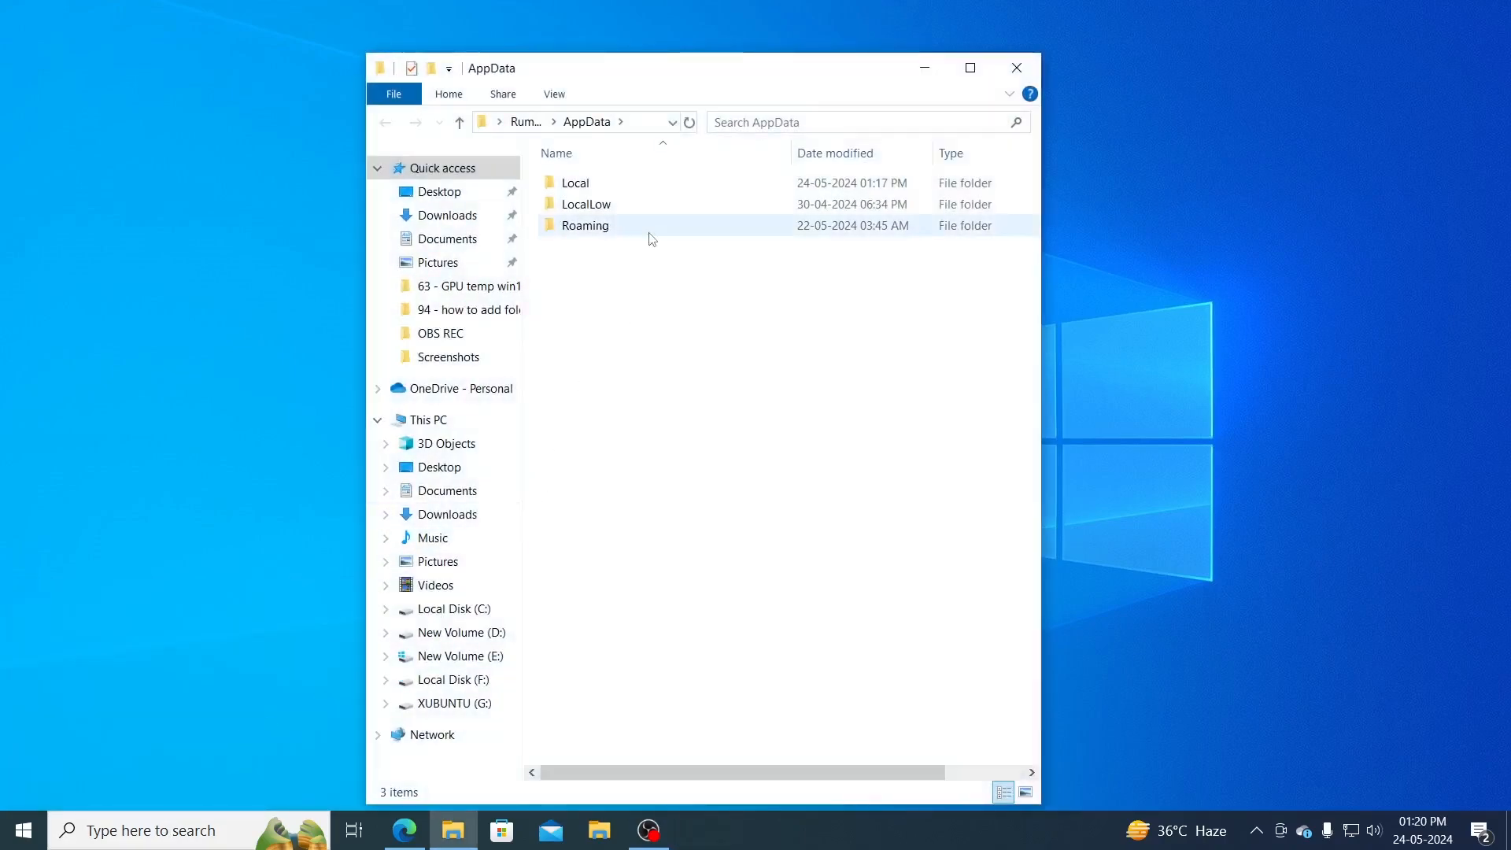
Navigate Local > Programs > Python > Python312 > Scripts to reach the folder holding pip.exe.
double_click(576, 182)
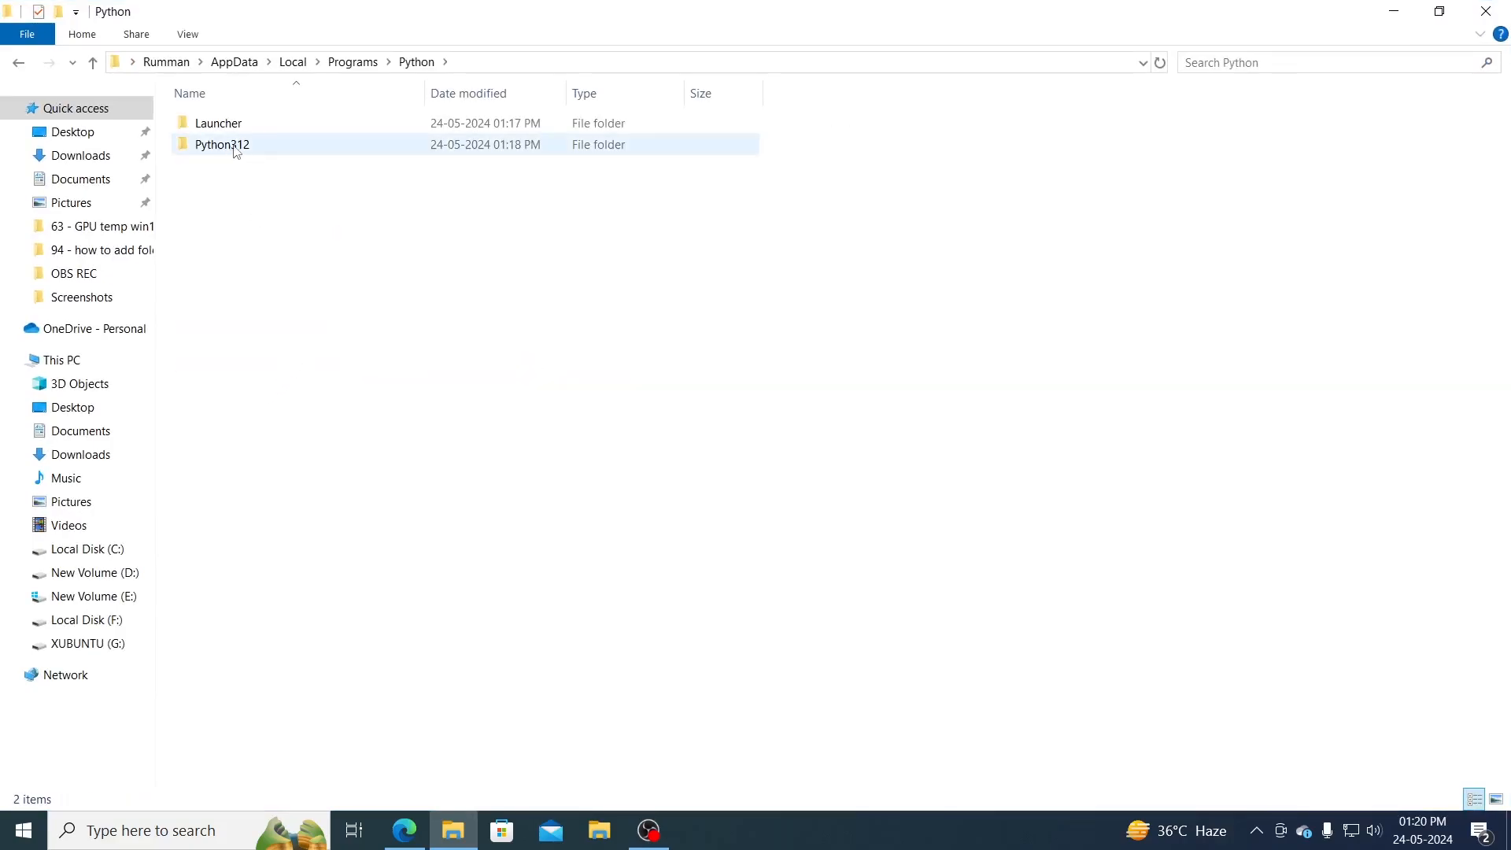
mouse_move(221, 144)
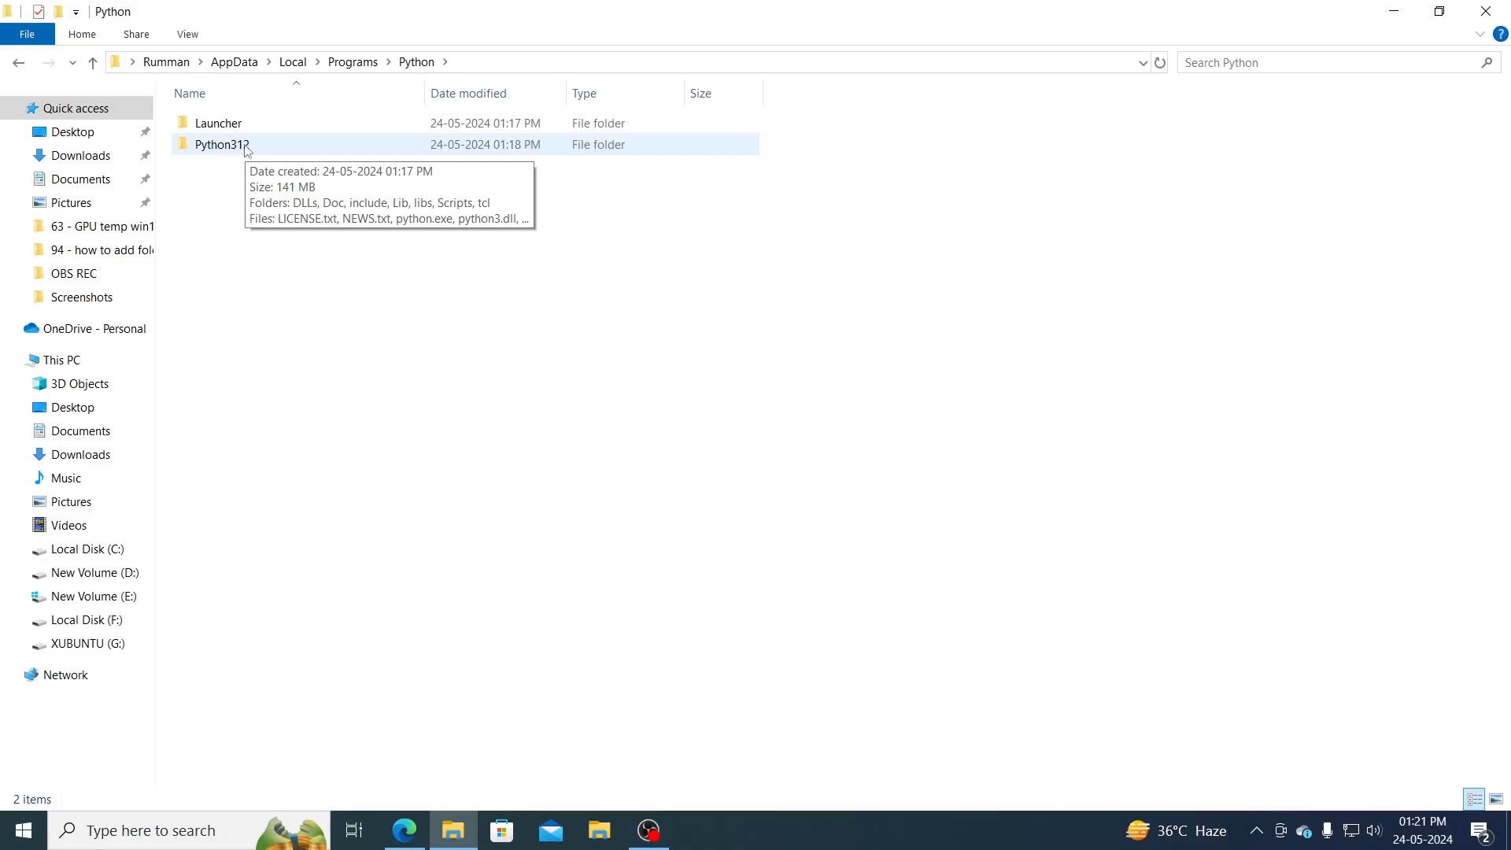
double_click(218, 144)
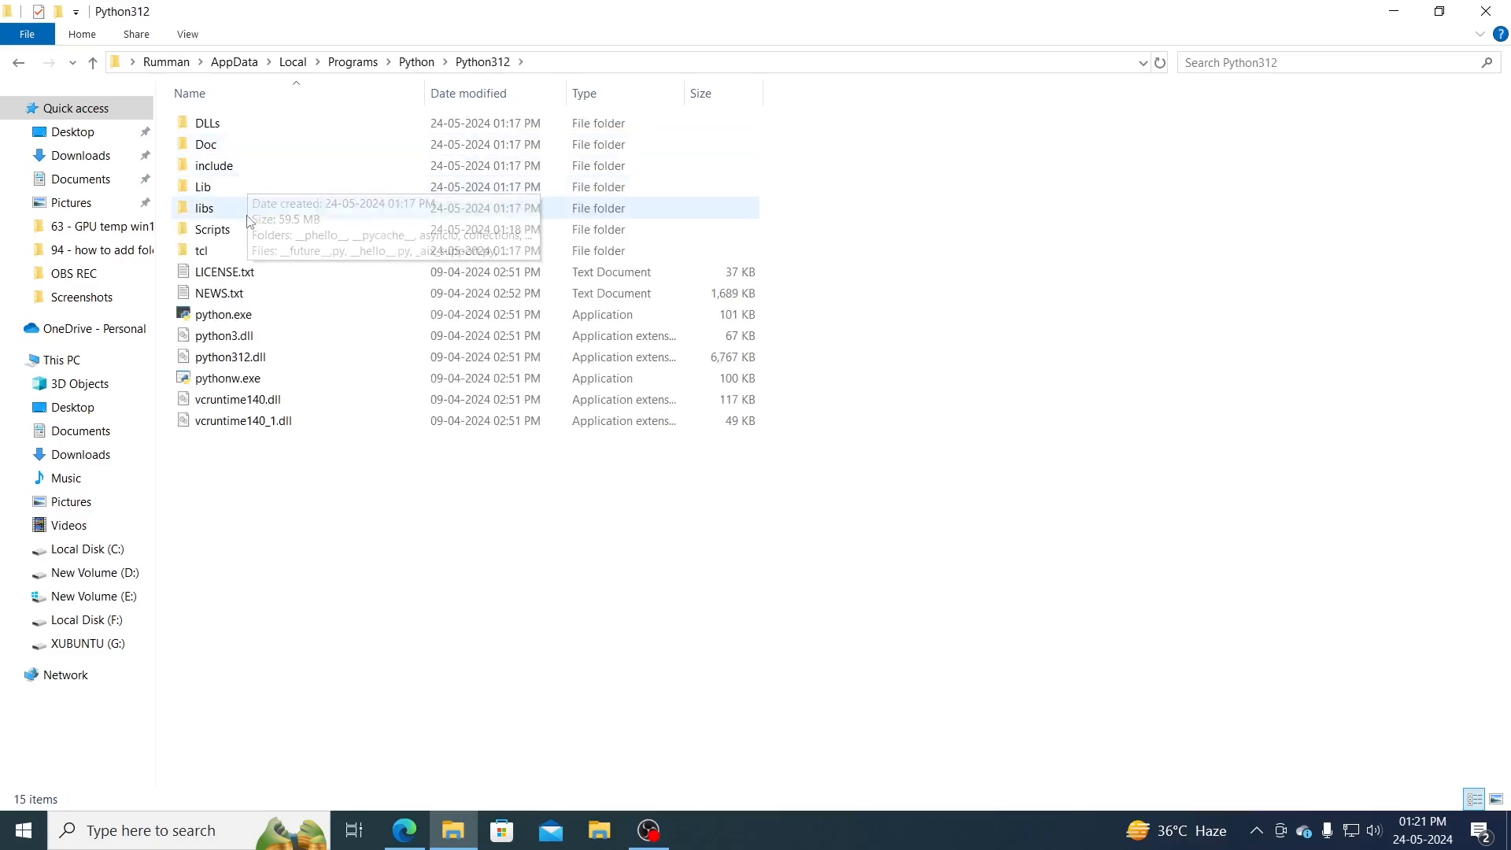
double_click(213, 229)
type("cmd")
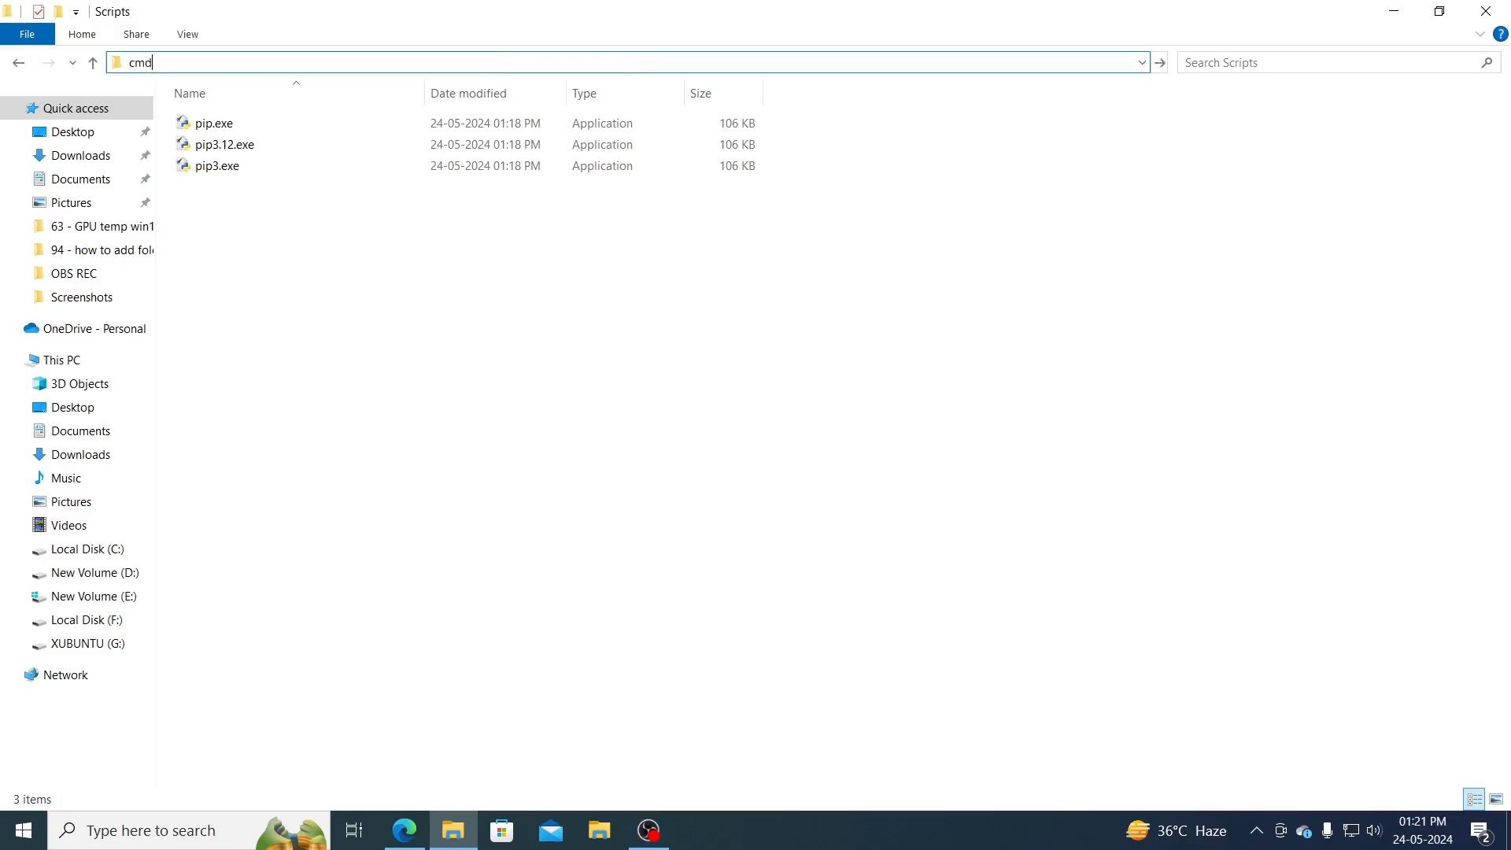
Launch cmd in the Scripts folder and run 'pip install notebook' until Jupyter installs successfully.
key("enter")
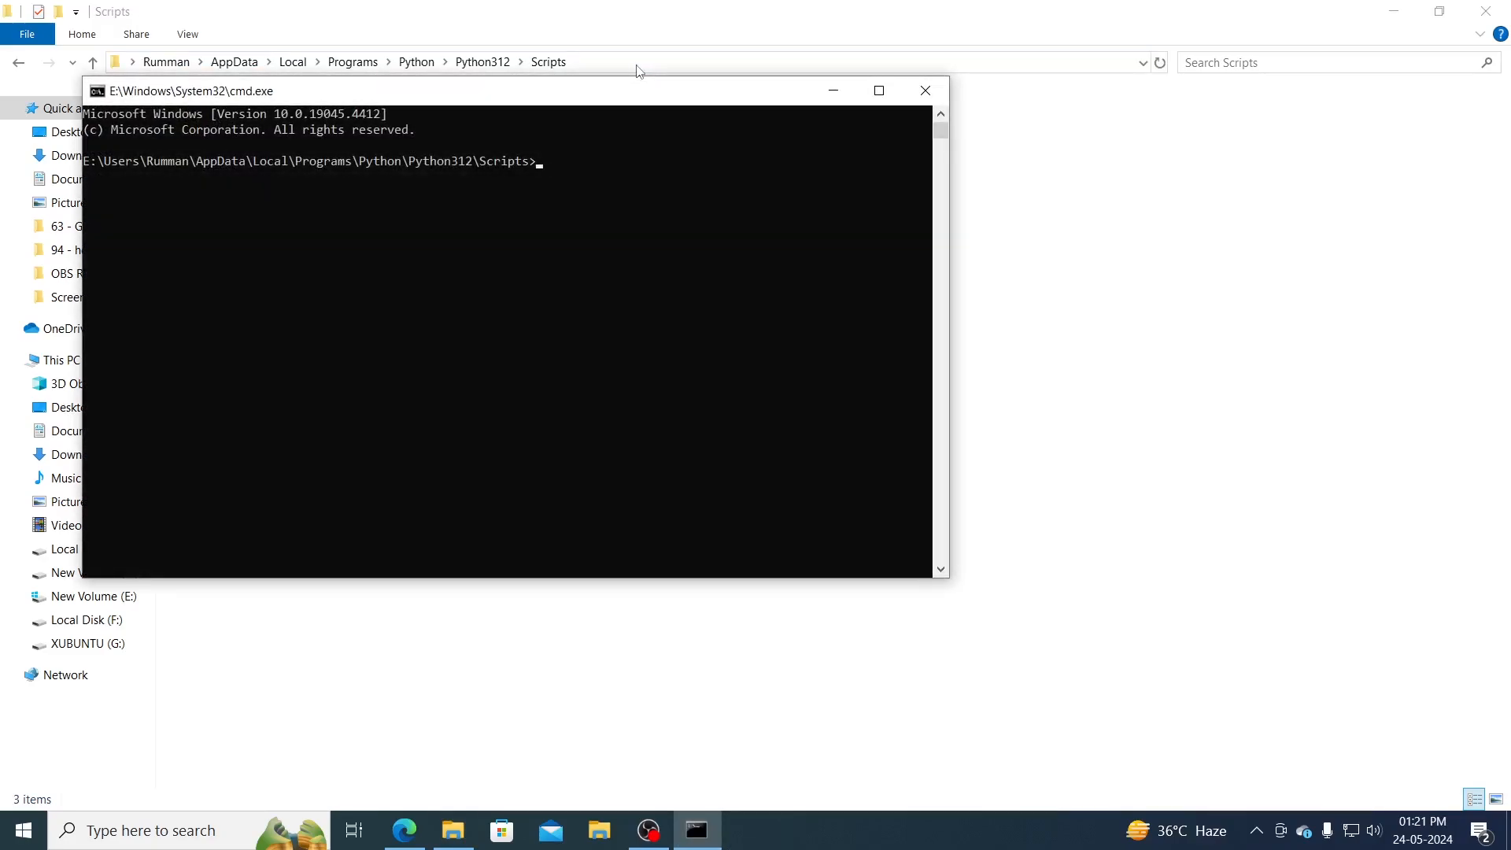
type("pip")
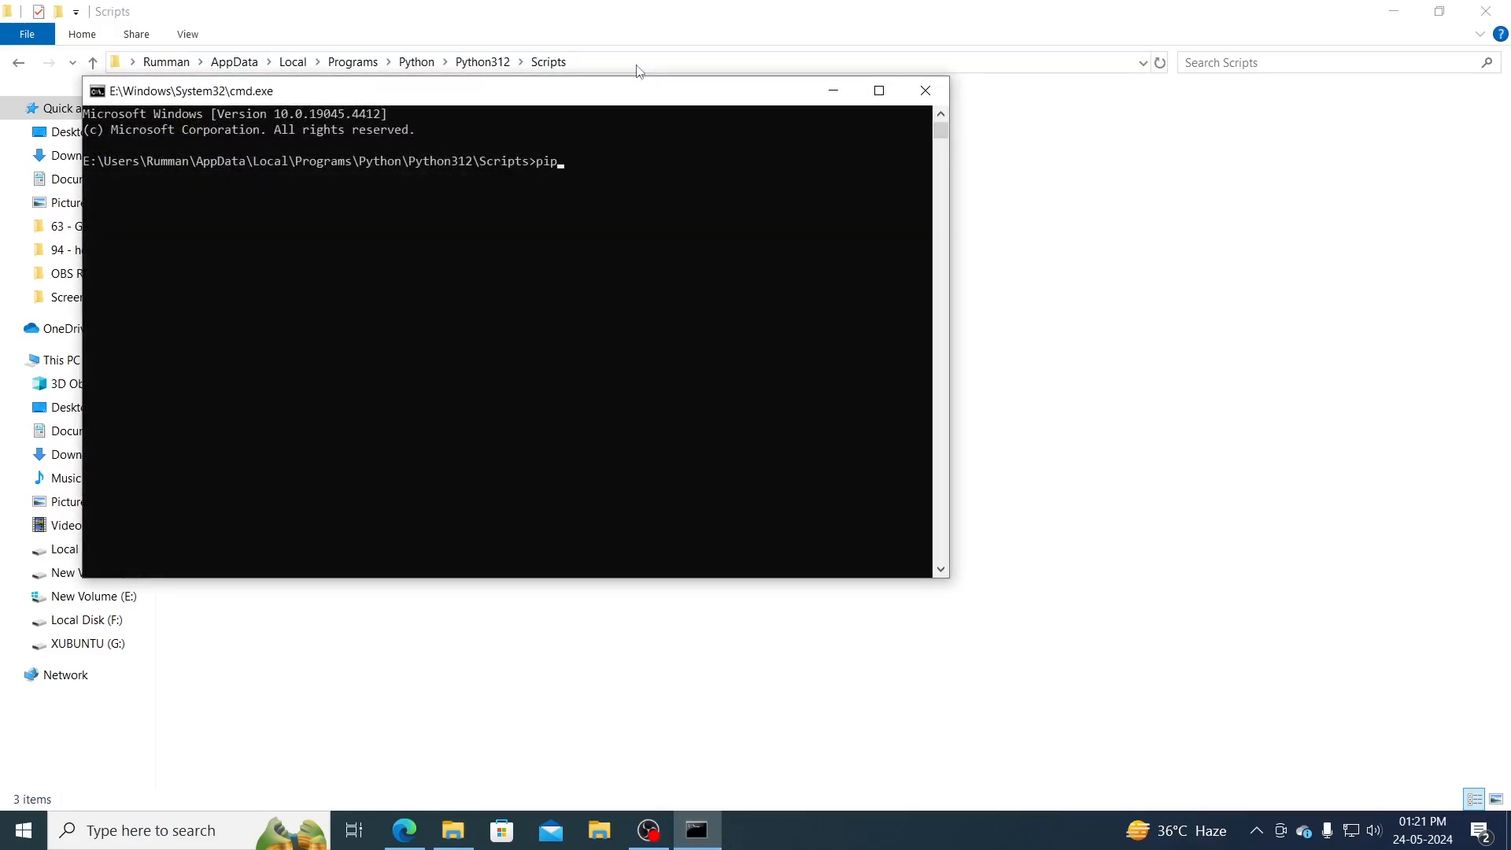
type("install notebook")
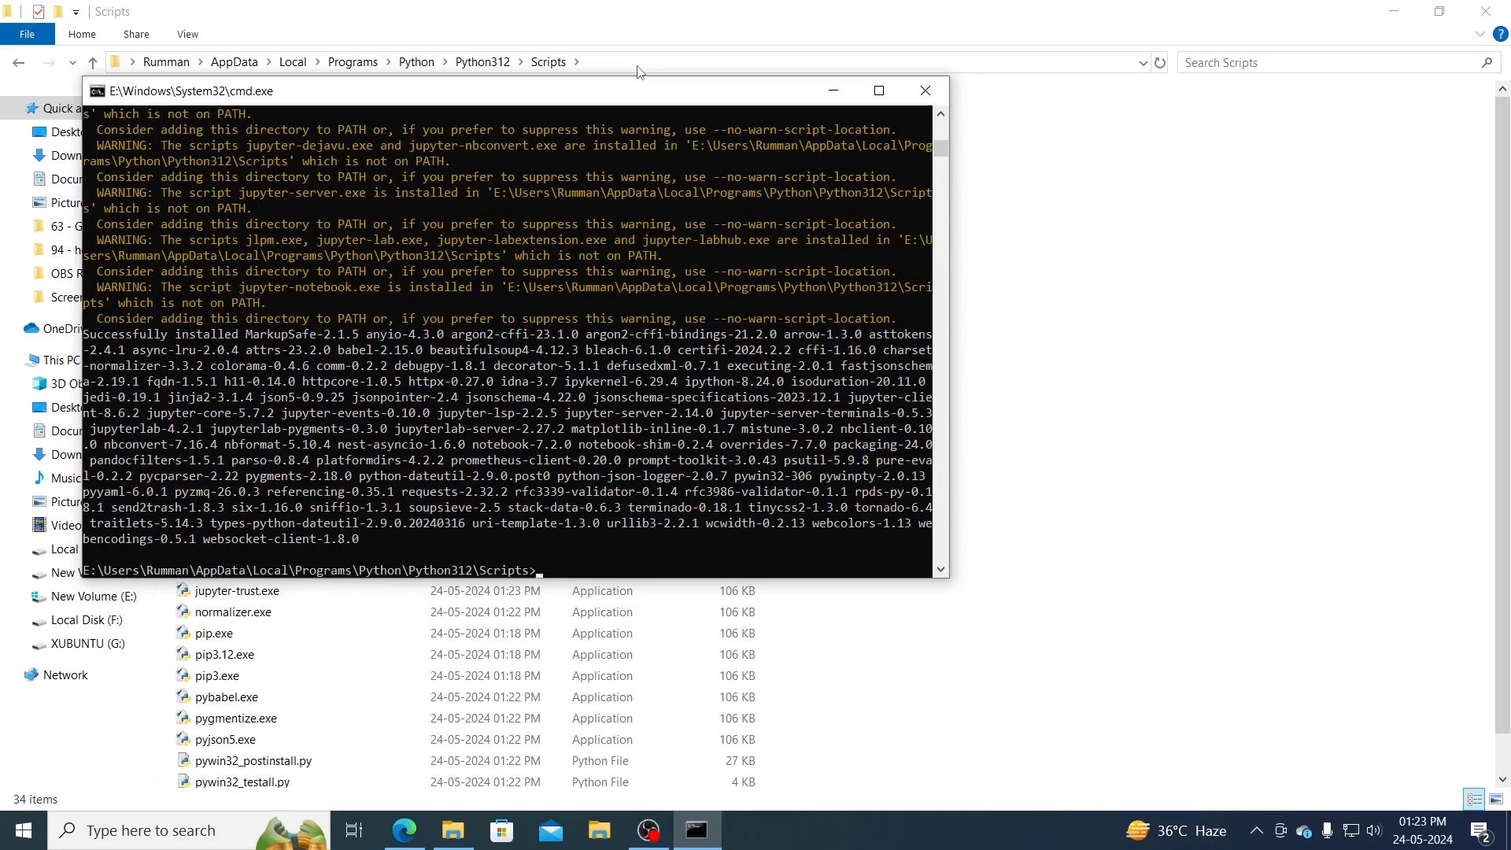
Enter 'jupyter notebook' at the Scripts prompt to launch Jupyter Notebook.
type("jupyter")
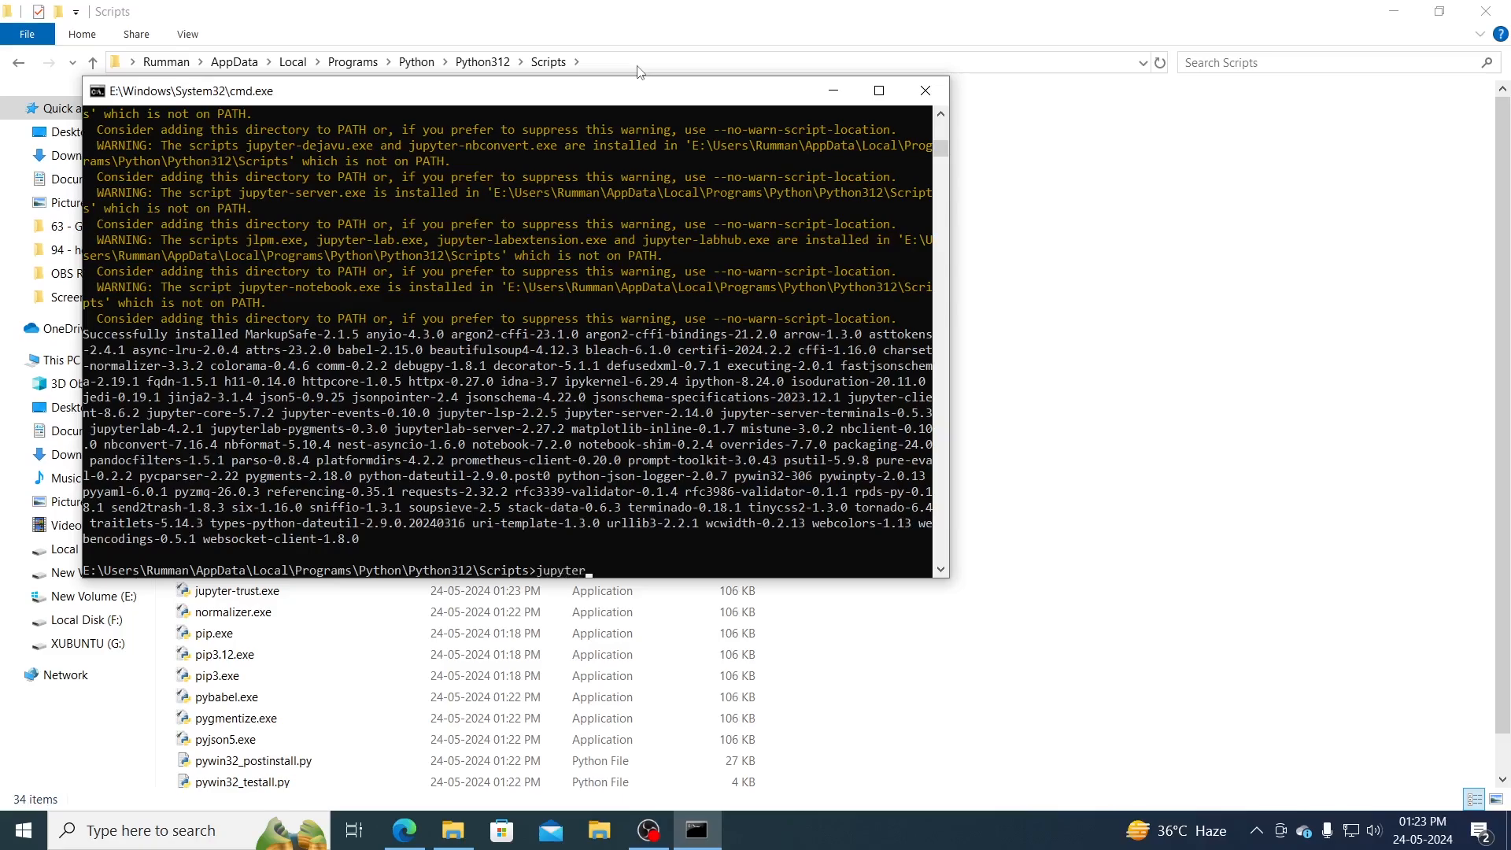
type("notebook")
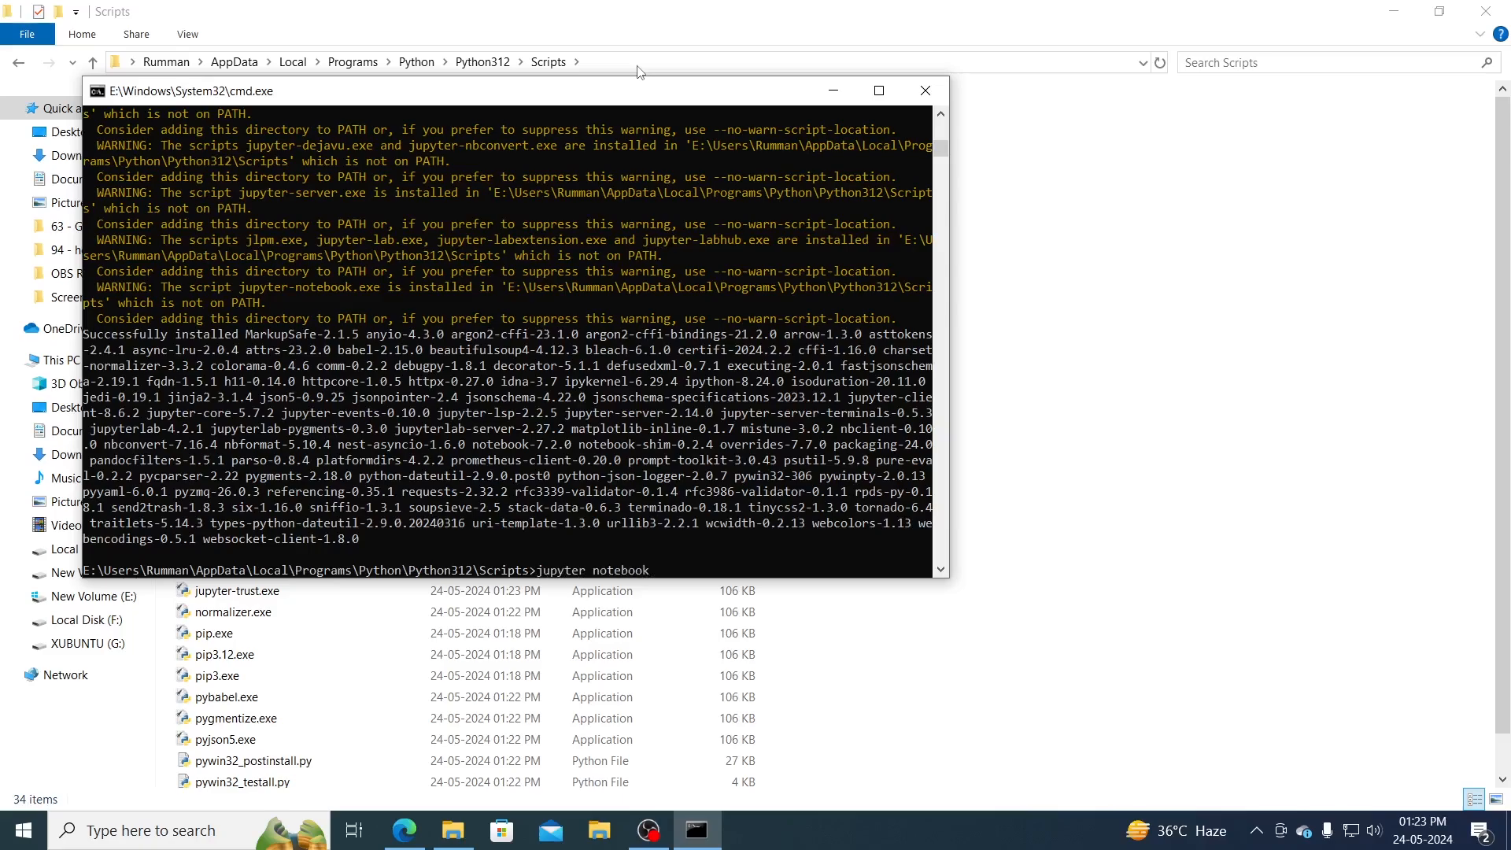